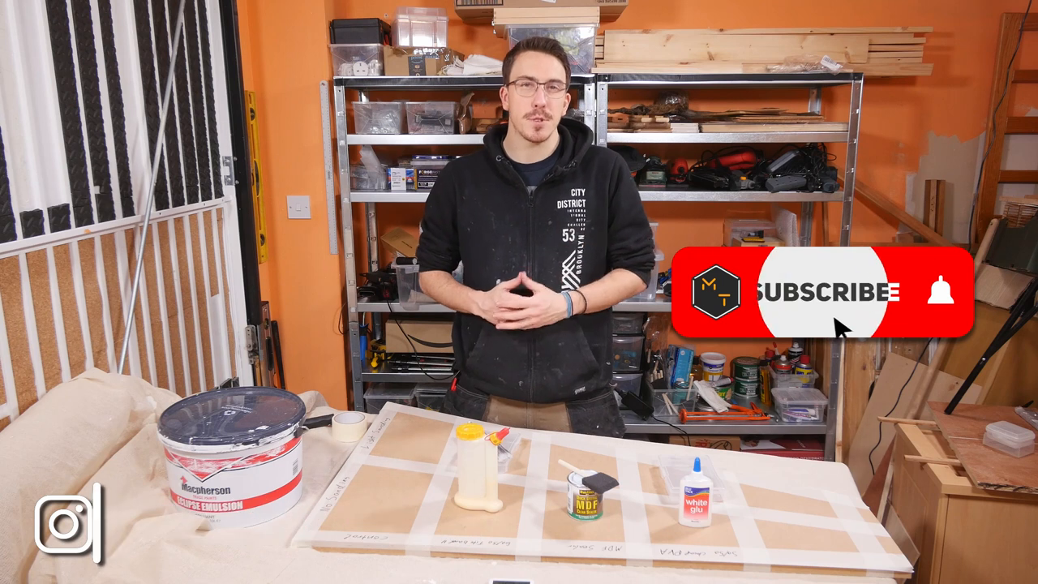
left_click(819, 292)
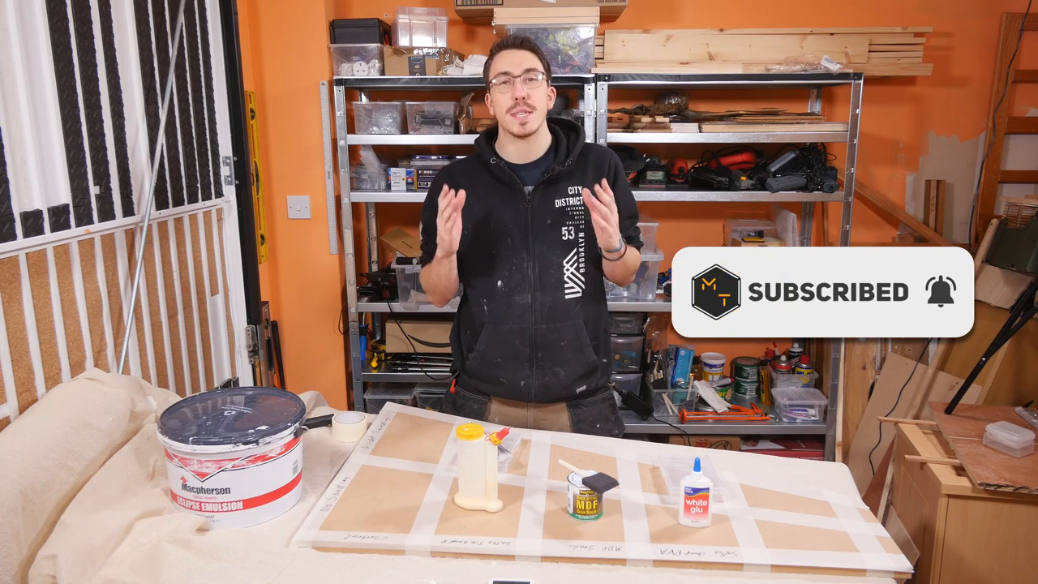